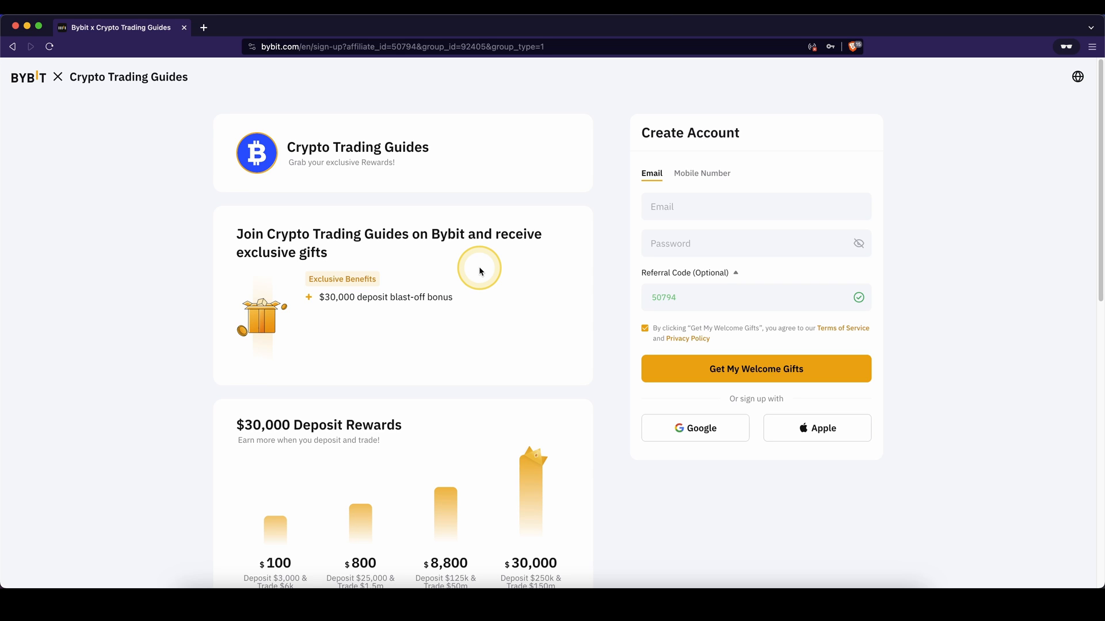
{"action": "mouse_move", "coordinate": [571, 145]}
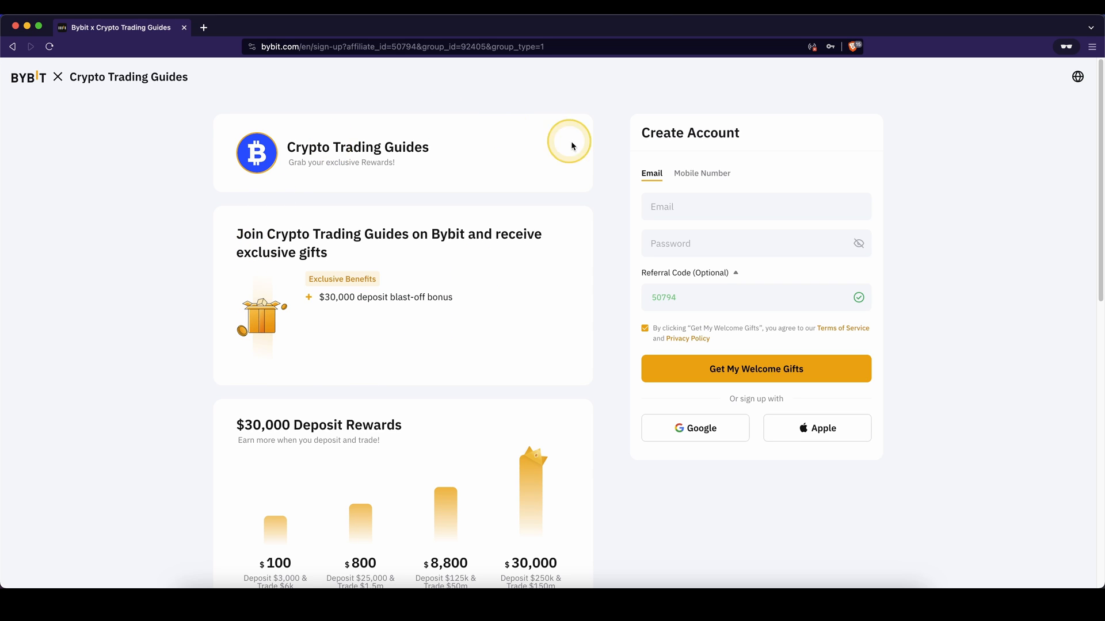
{"action": "mouse_move", "coordinate": [322, 298]}
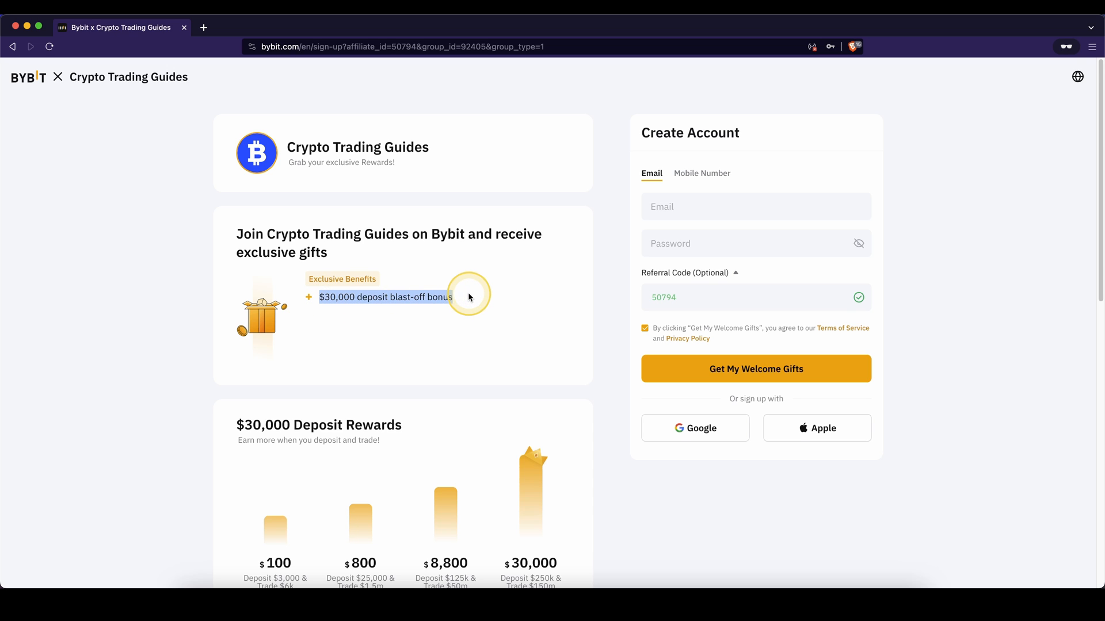
- Submit the welcome-gifts sign-up and switch to Demo Trading with a 50,000 USDT balance
{"action": "scroll", "scroll_direction": "down", "scroll_amount": 3}
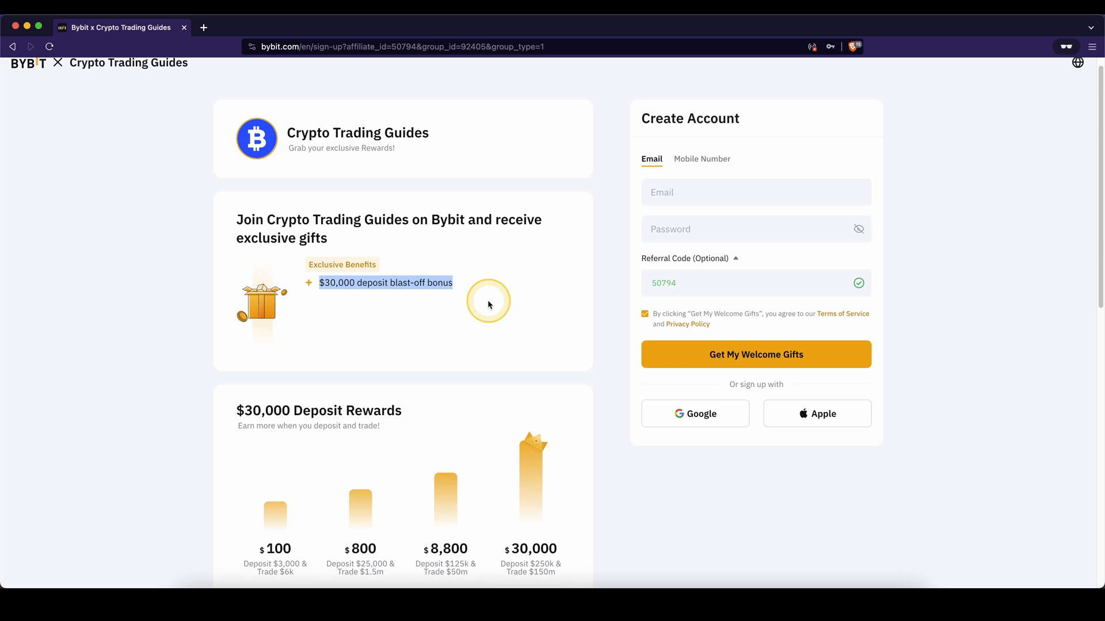
{"action": "scroll", "scroll_direction": "down", "scroll_amount": 3}
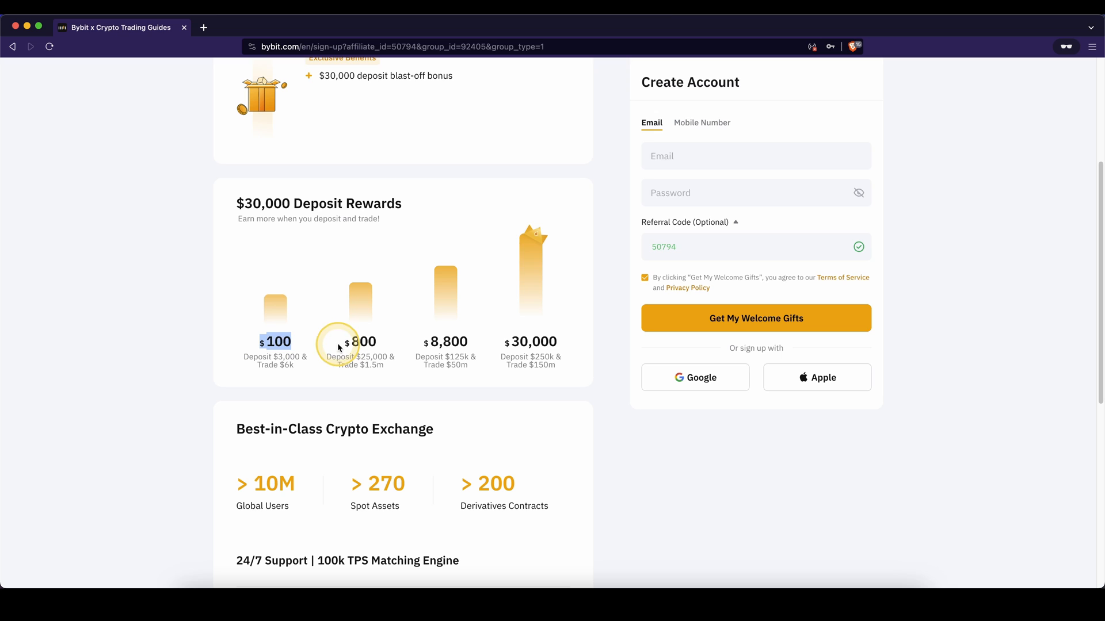
{"action": "mouse_move", "coordinate": [352, 345]}
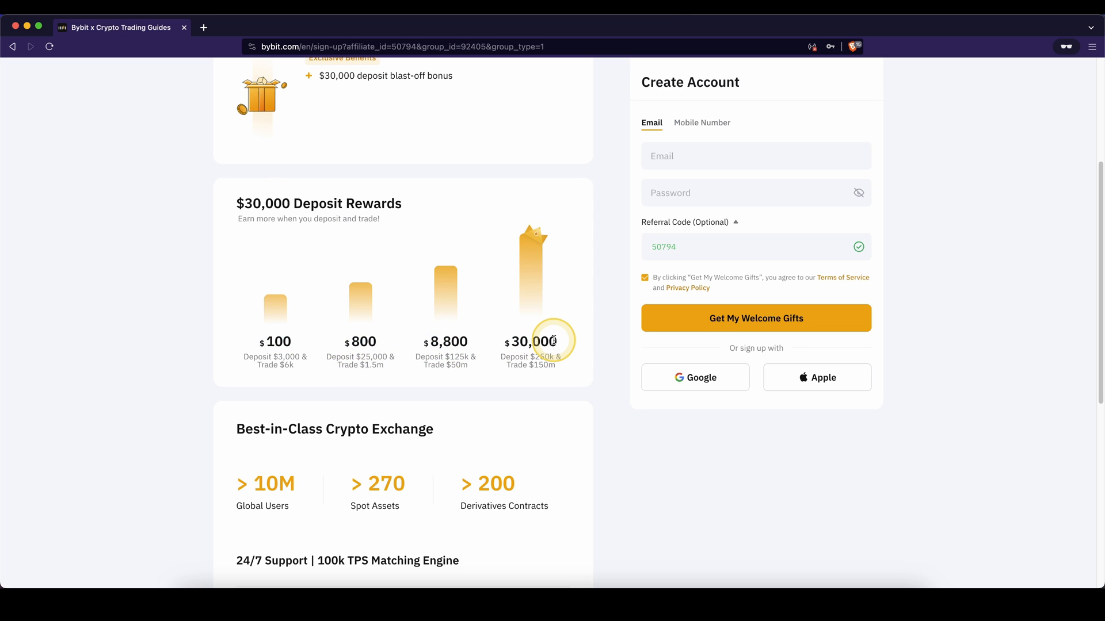
{"action": "scroll", "scroll_direction": "up", "scroll_amount": 3}
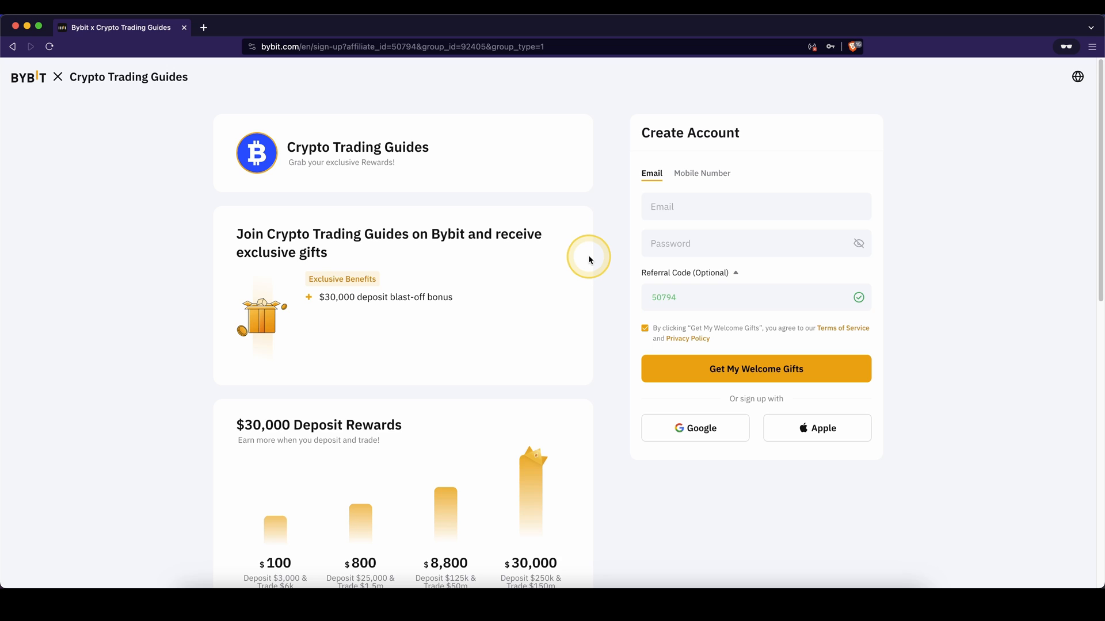
{"action": "mouse_move", "coordinate": [703, 344]}
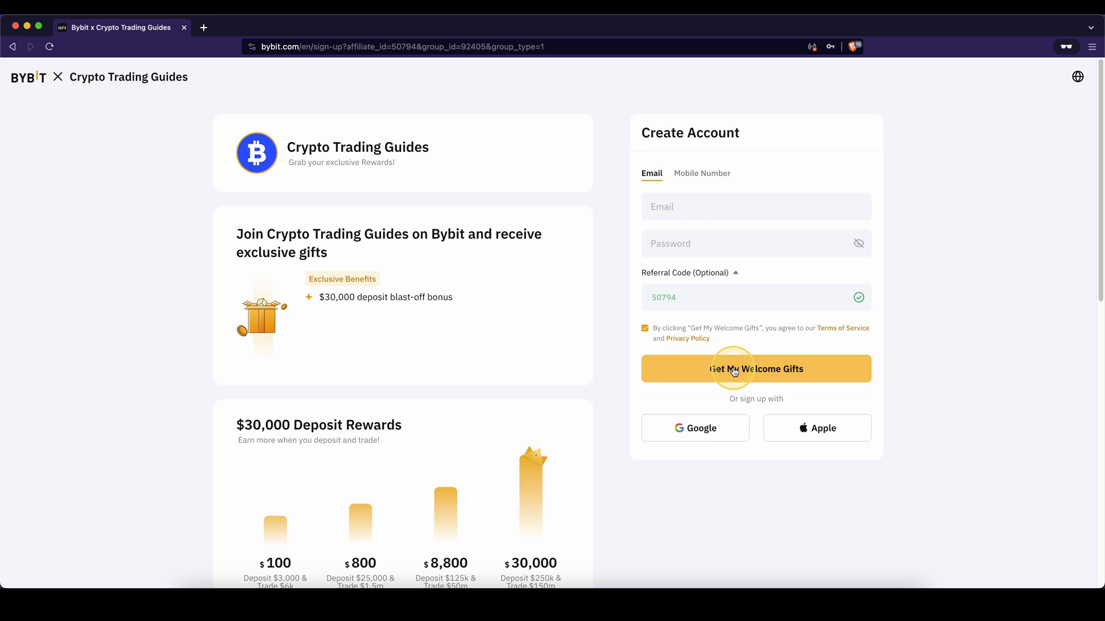
{"action": "left_click", "coordinate": [756, 368]}
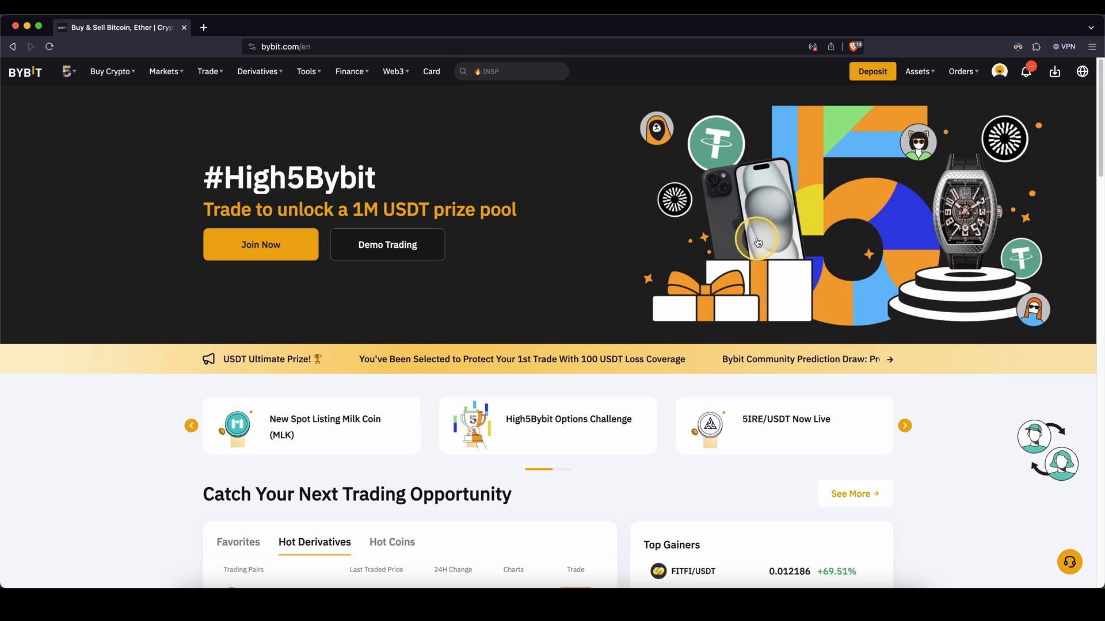
{"action": "left_click", "coordinate": [999, 72]}
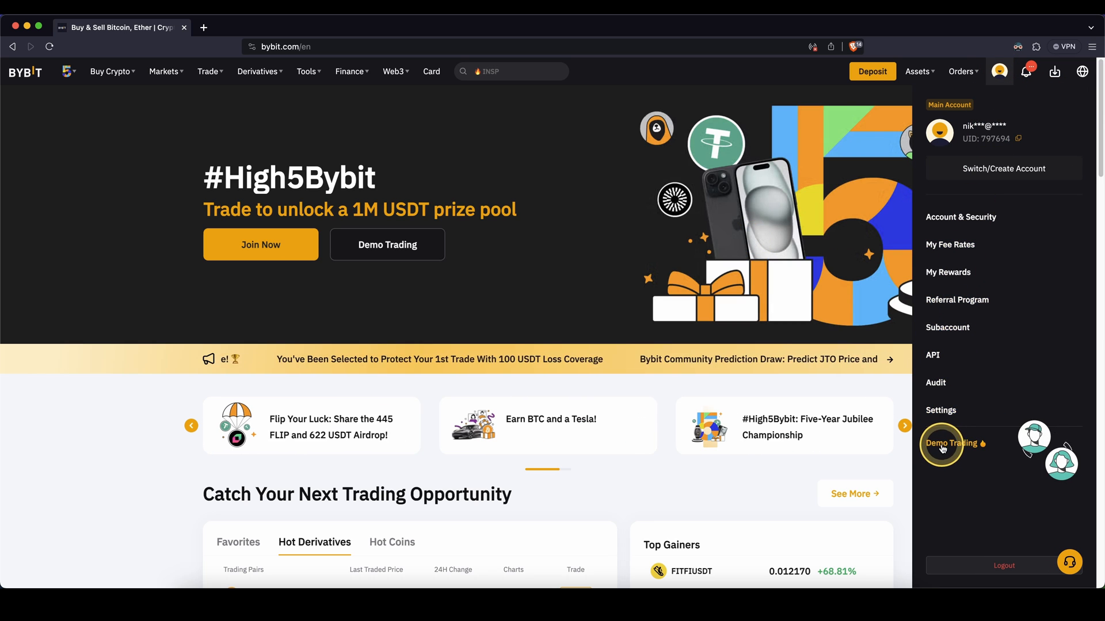
{"action": "left_click", "coordinate": [950, 443]}
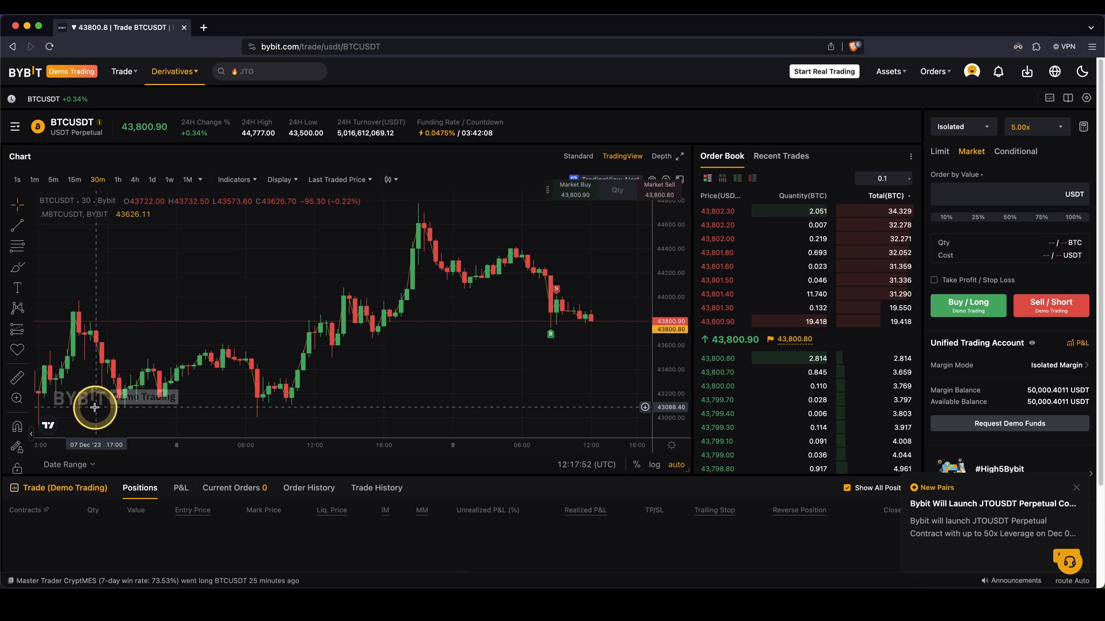
{"action": "mouse_move", "coordinate": [204, 387]}
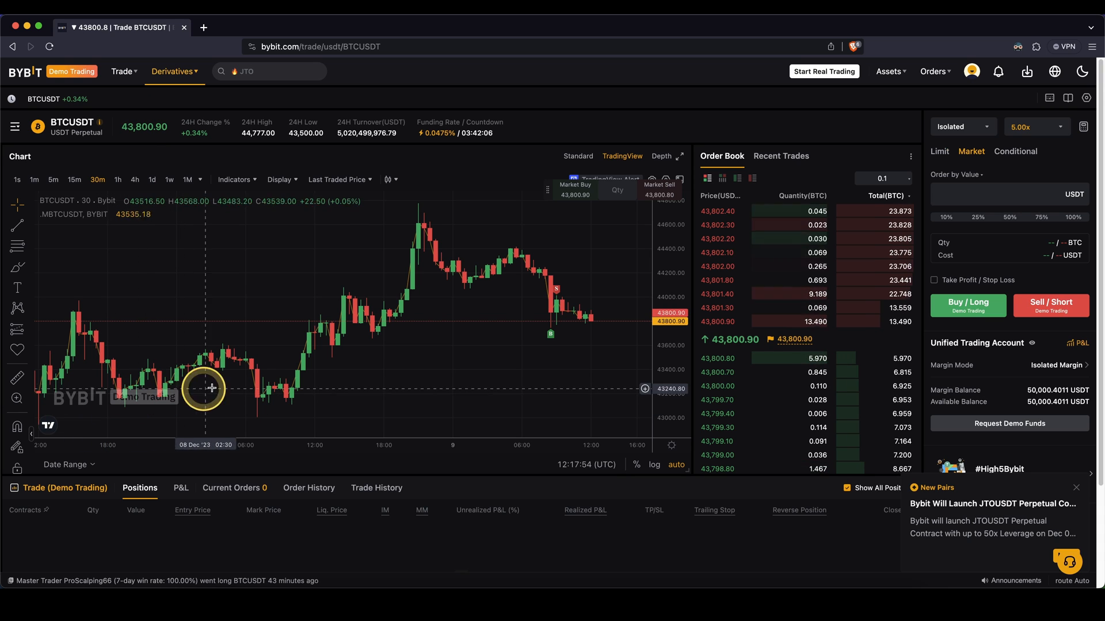
{"action": "mouse_move", "coordinate": [395, 303]}
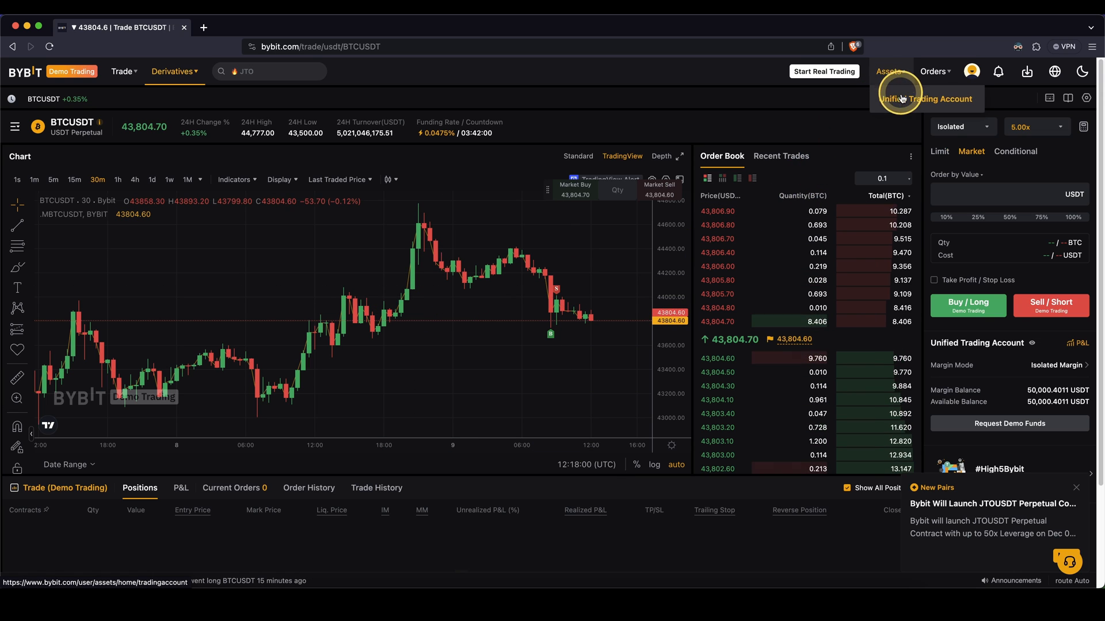
- Review Unified Trading balances (146,195.99 USD equity) and try requesting more demo funds
{"action": "left_click", "coordinate": [929, 98]}
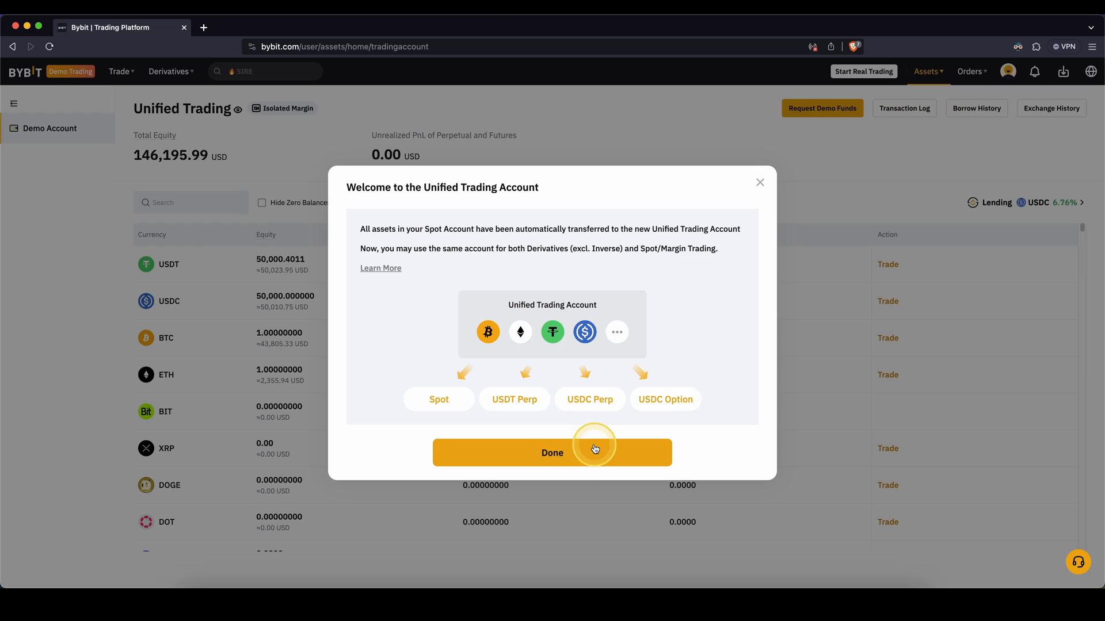
{"action": "left_click", "coordinate": [552, 452]}
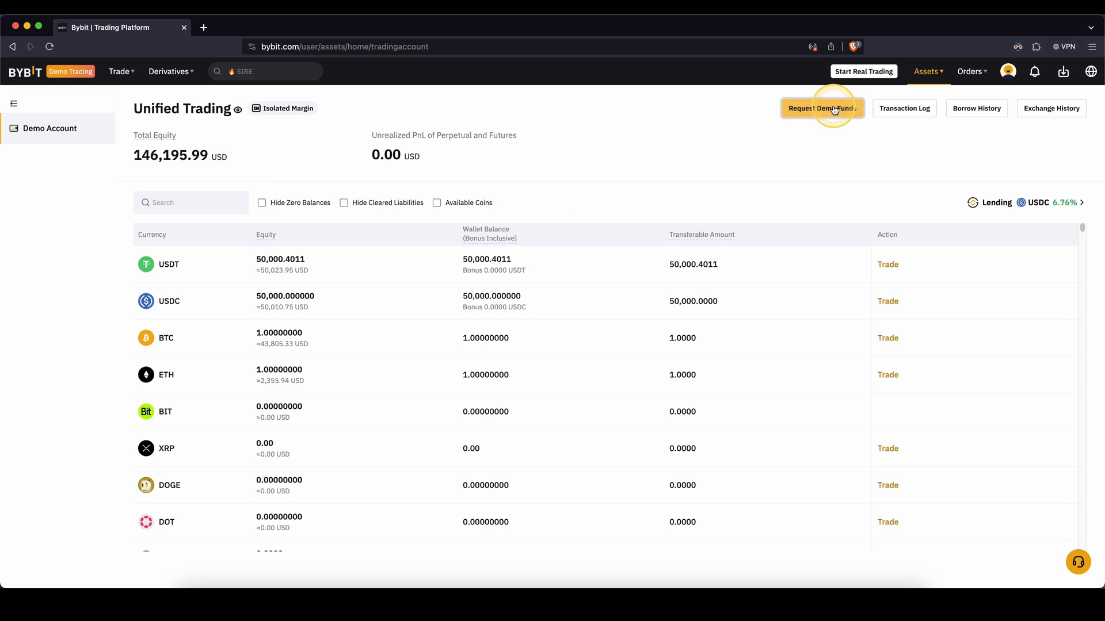
{"action": "left_click", "coordinate": [822, 108]}
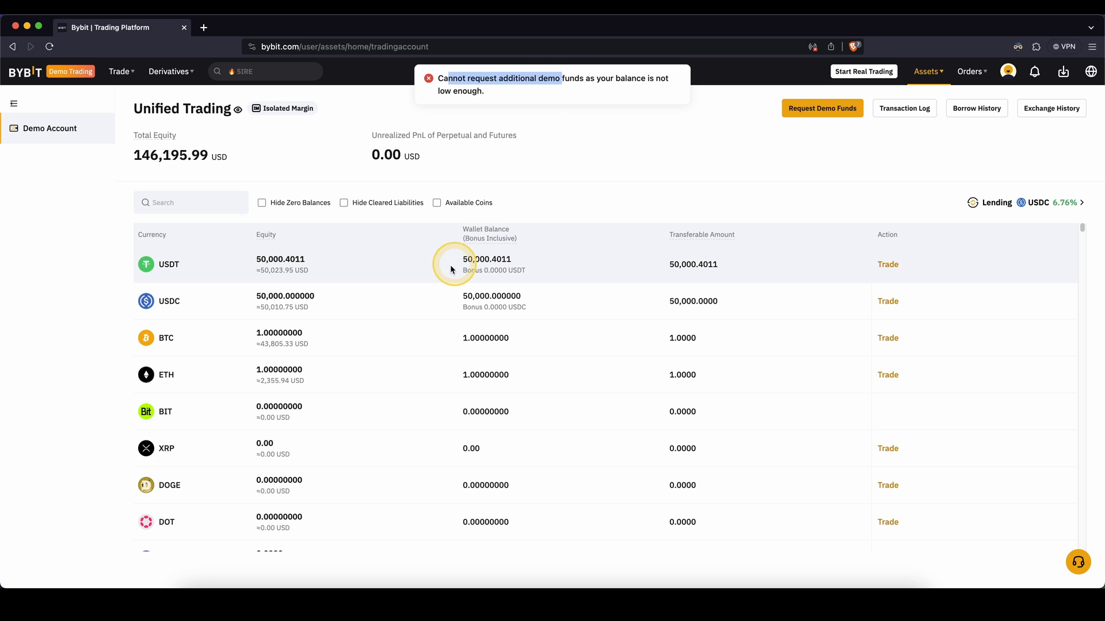
{"action": "mouse_move", "coordinate": [258, 264]}
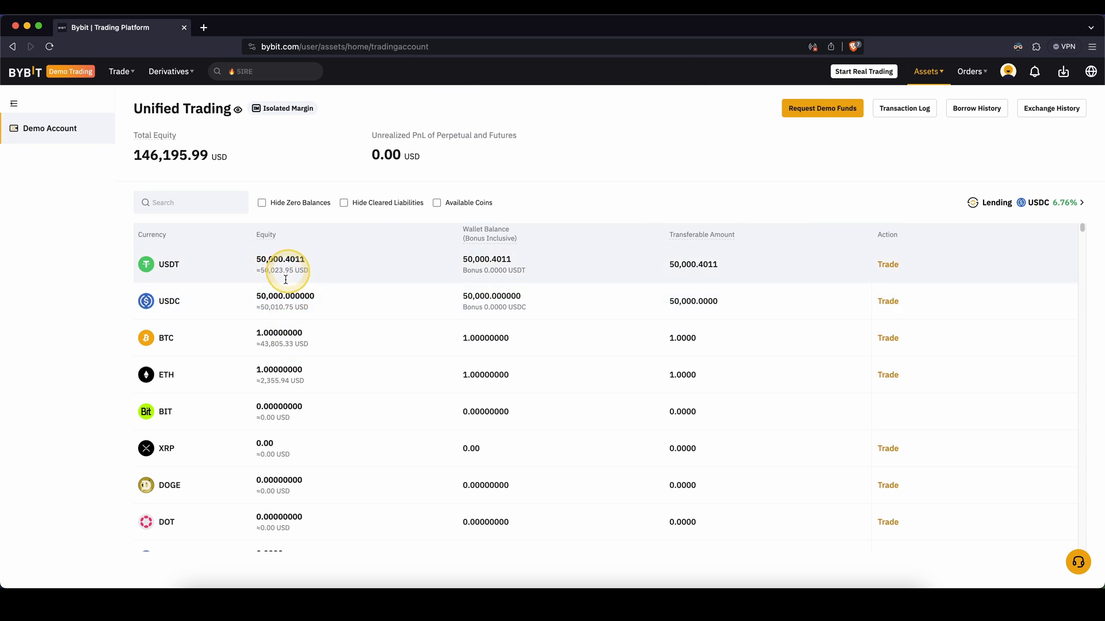
{"action": "mouse_move", "coordinate": [849, 111]}
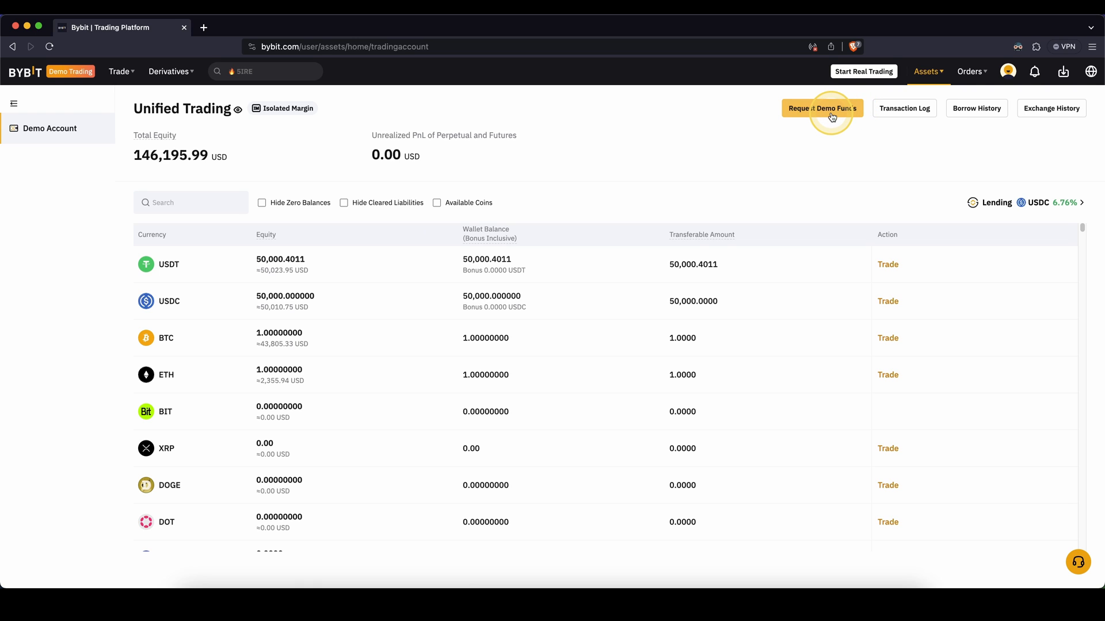
{"action": "mouse_move", "coordinate": [261, 264]}
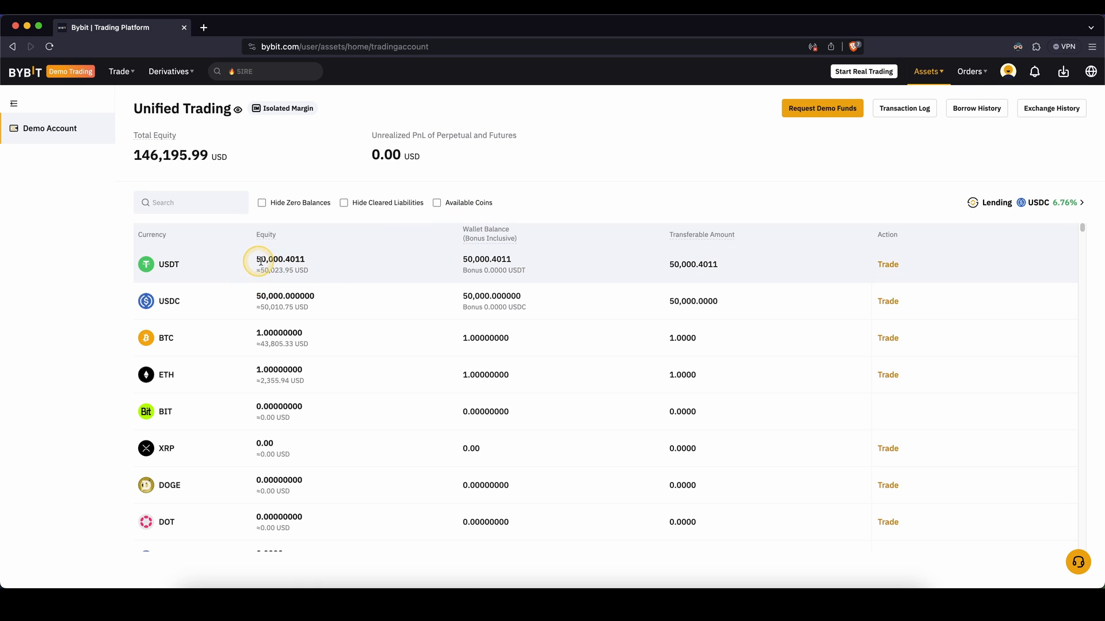
{"action": "mouse_move", "coordinate": [271, 333]}
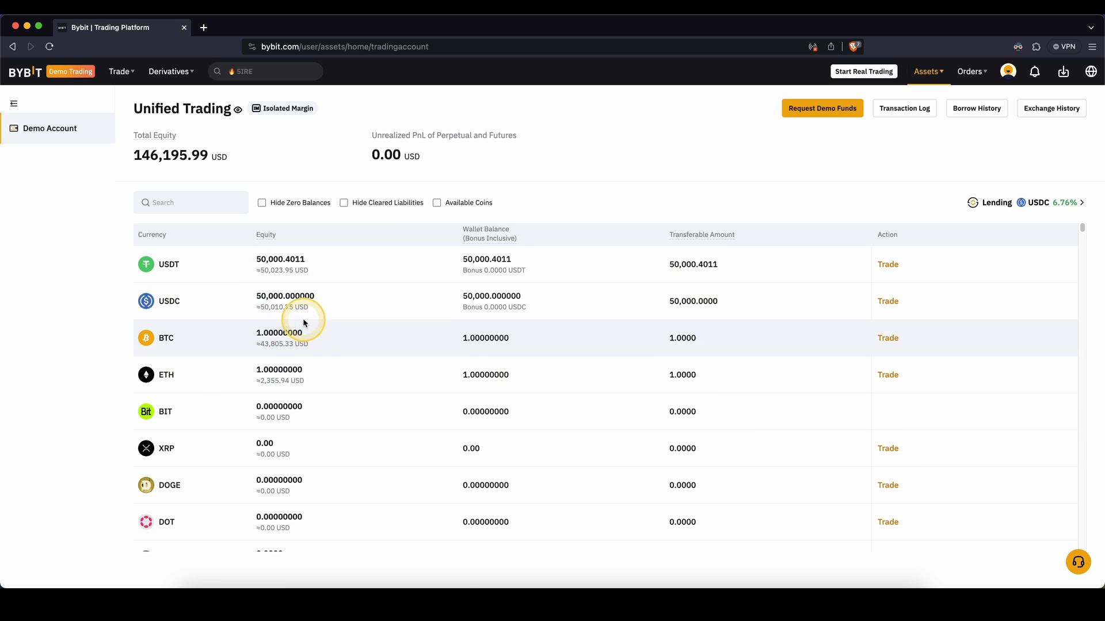
{"action": "mouse_move", "coordinate": [321, 314]}
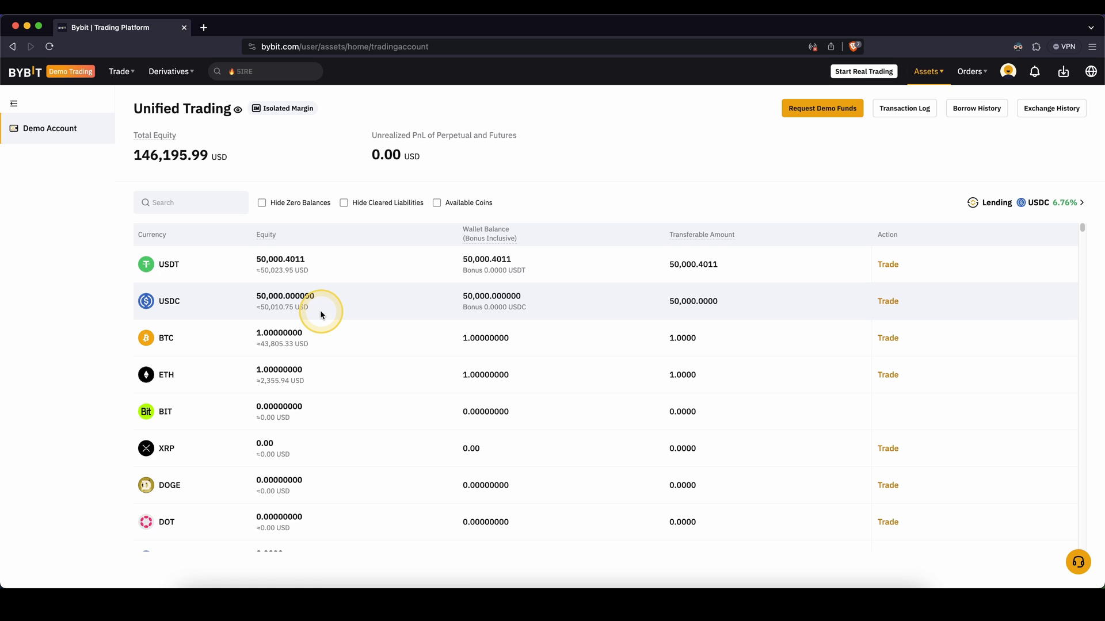
{"action": "mouse_move", "coordinate": [137, 135]}
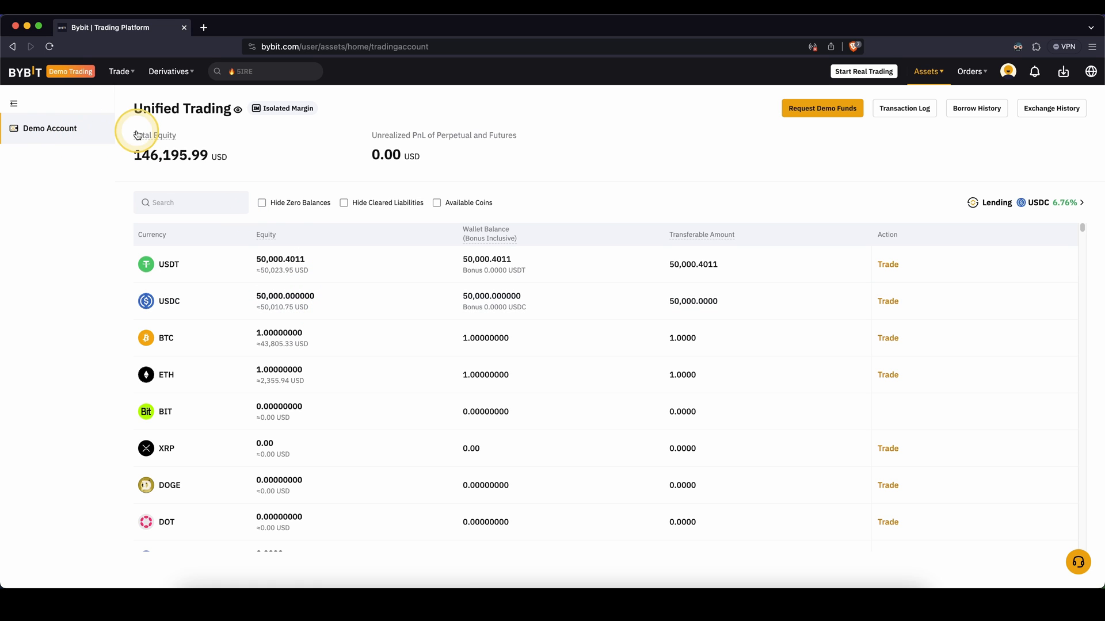
{"action": "mouse_move", "coordinate": [213, 107]}
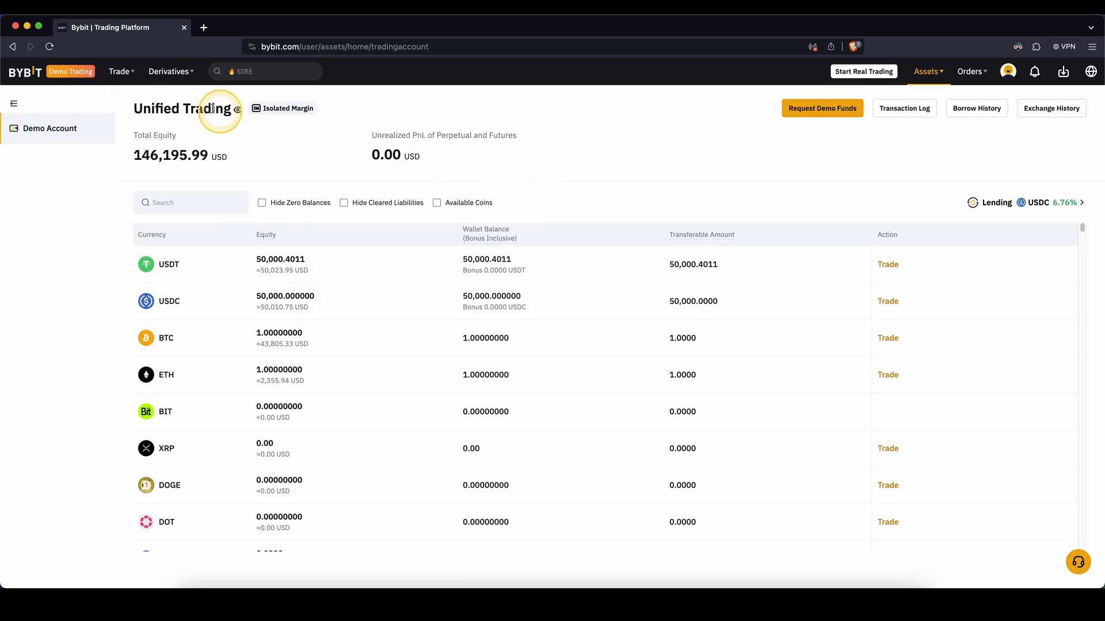
- Open BTCUSDT perpetual, set 16x leverage, and submit a 500,000 USDT market long
{"action": "left_click", "coordinate": [169, 72]}
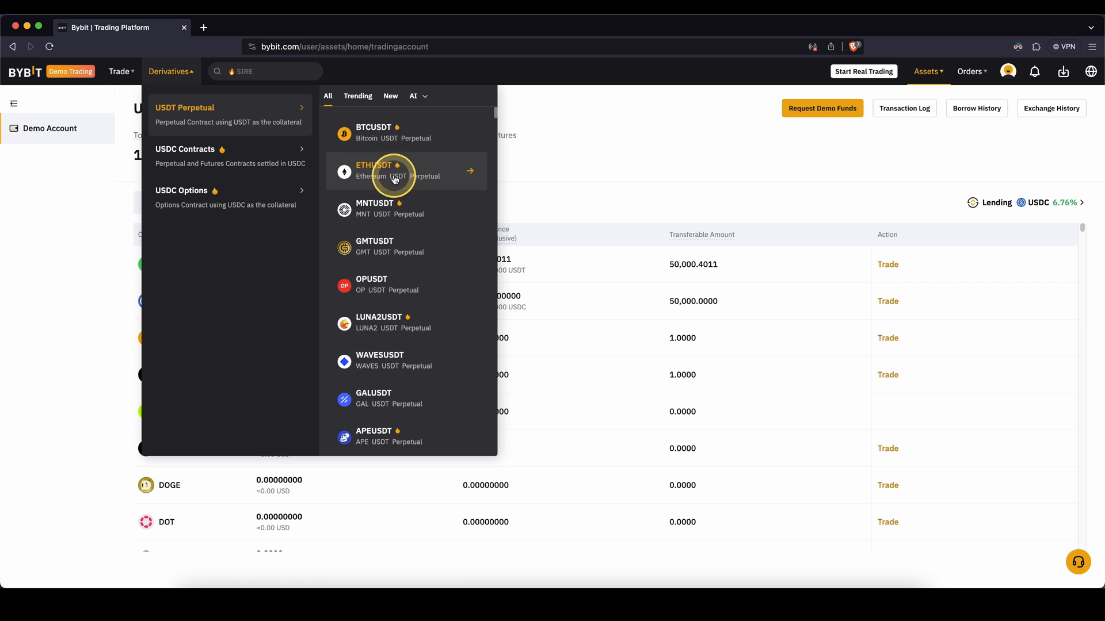
{"action": "left_click", "coordinate": [373, 132]}
{"action": "type", "text": "5000000"}
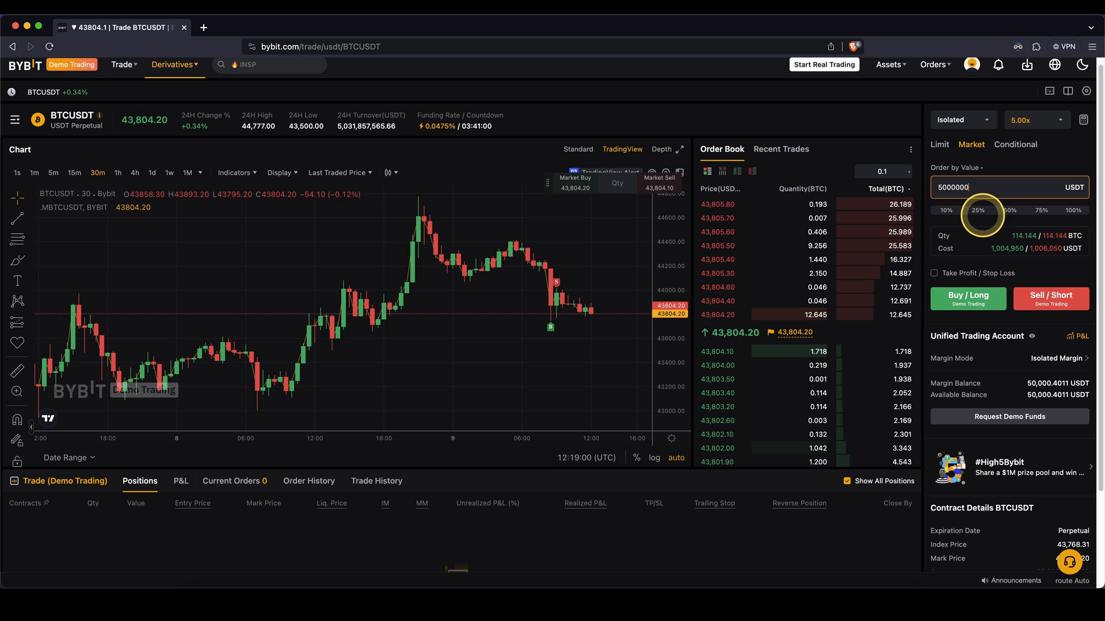
{"action": "left_click", "coordinate": [1036, 120]}
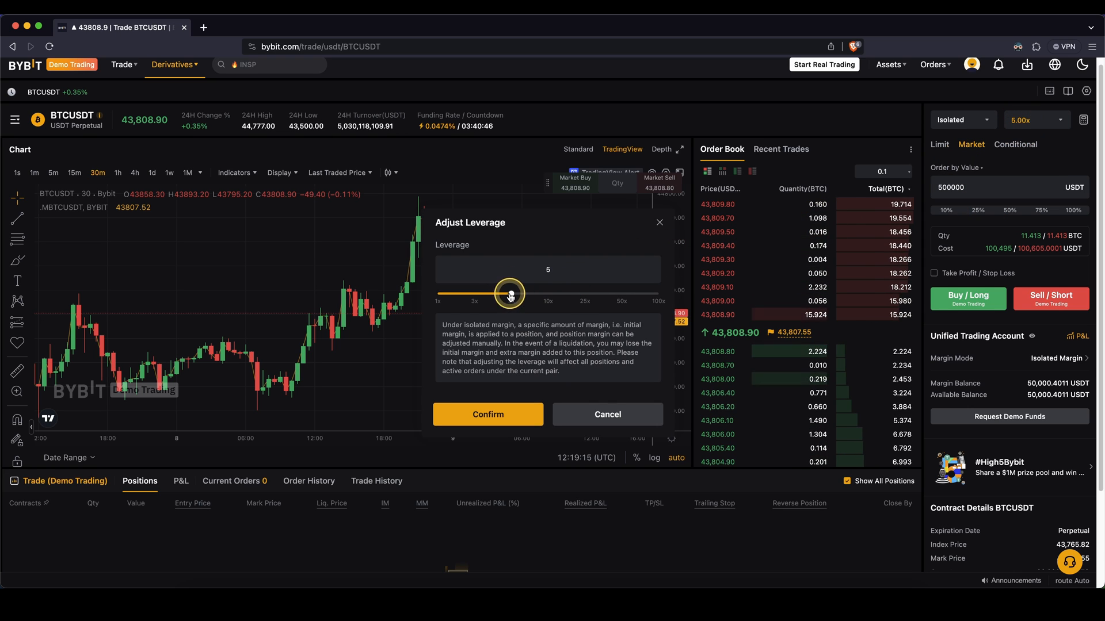
{"action": "left_click", "coordinate": [487, 414]}
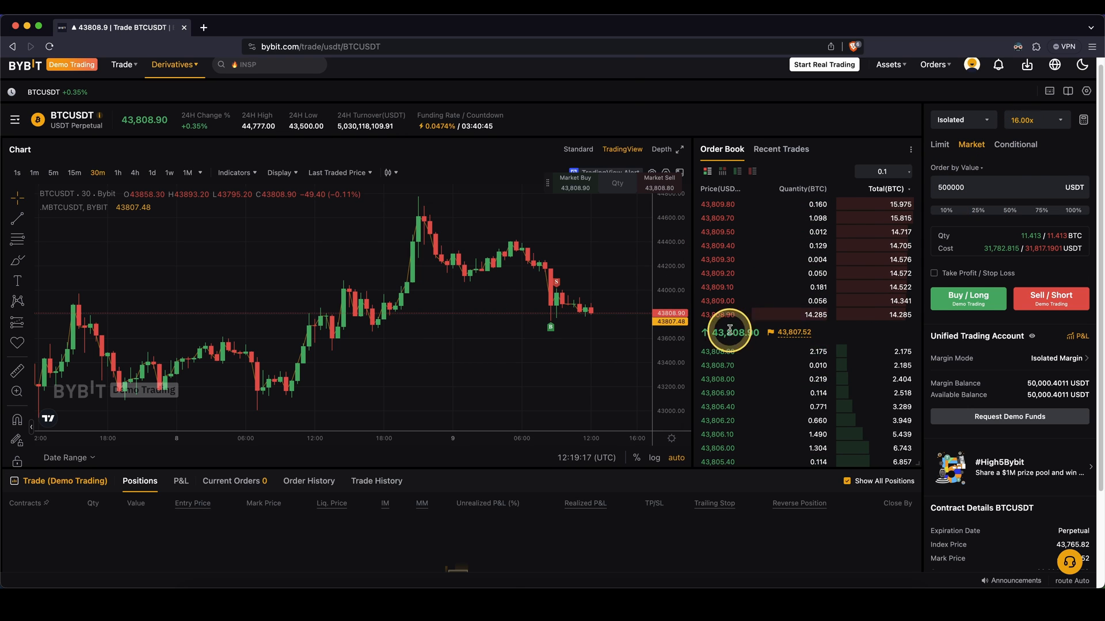
{"action": "left_click", "coordinate": [967, 298]}
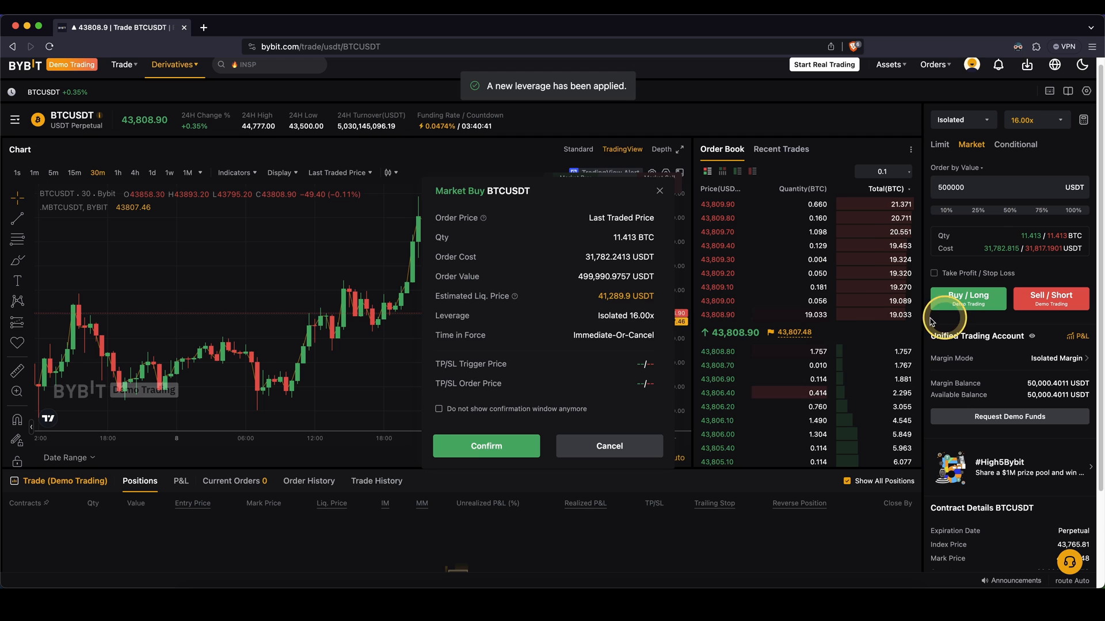
- Confirm the 11.413 BTC buy and set take-profit 45,104.1 and stop-loss 43,390
{"action": "left_click", "coordinate": [486, 445]}
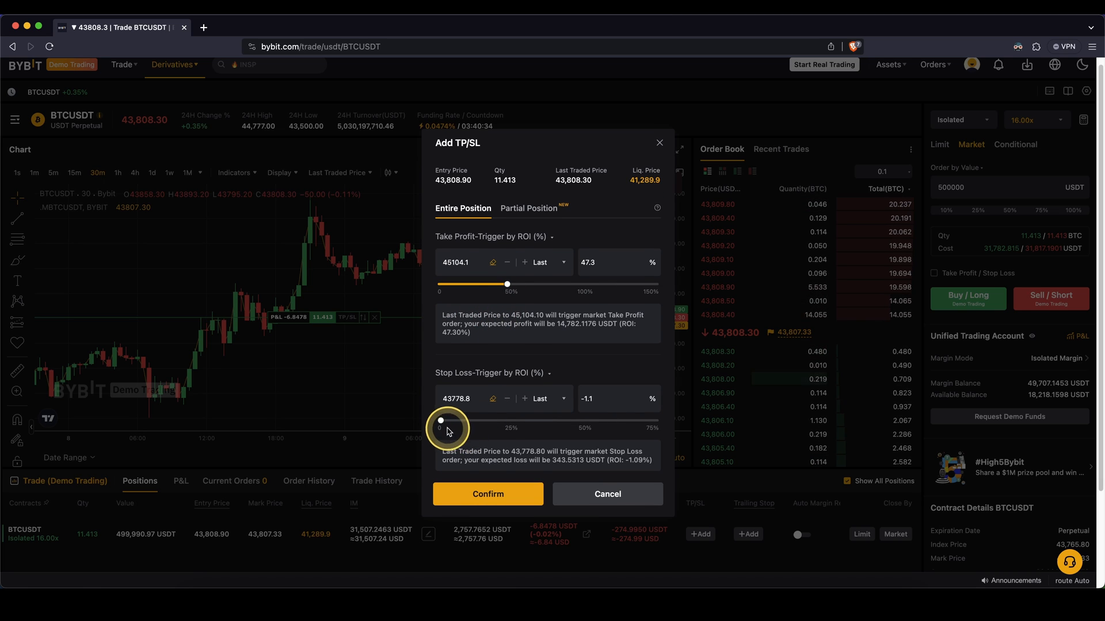
{"action": "left_click", "coordinate": [488, 493]}
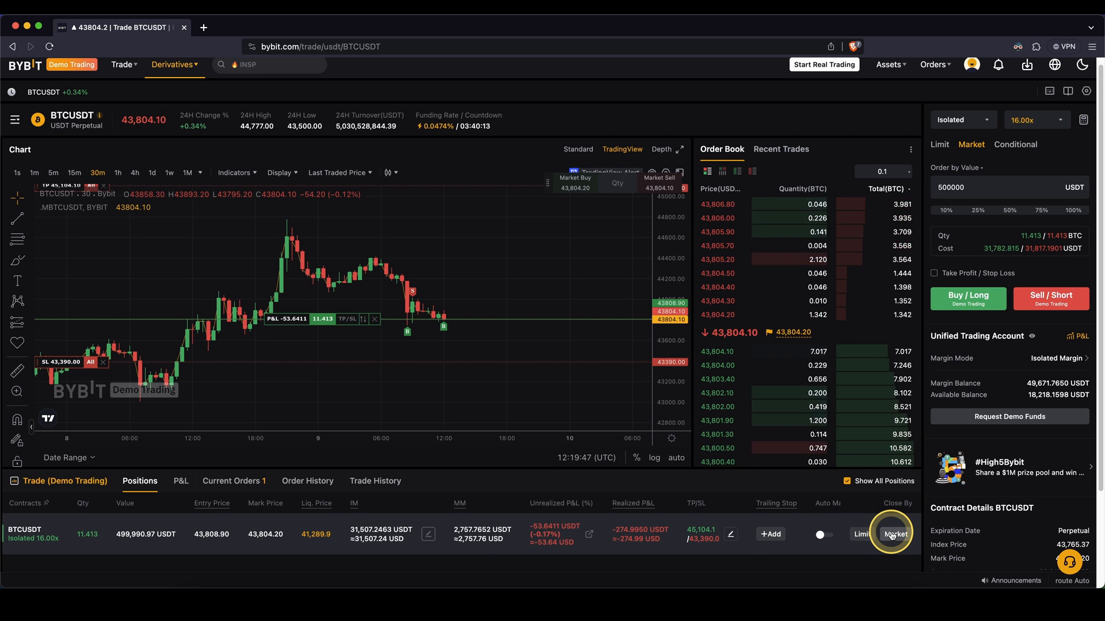
- Close the 11.413 BTC BTCUSDT long at market price
{"action": "left_click", "coordinate": [894, 534]}
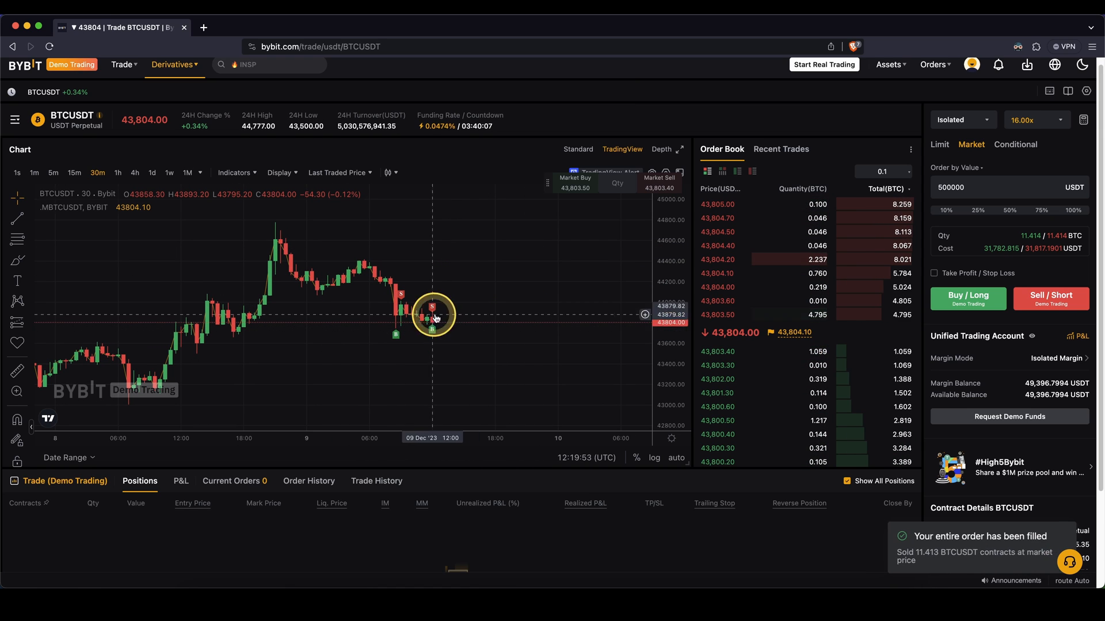
{"action": "mouse_move", "coordinate": [499, 314]}
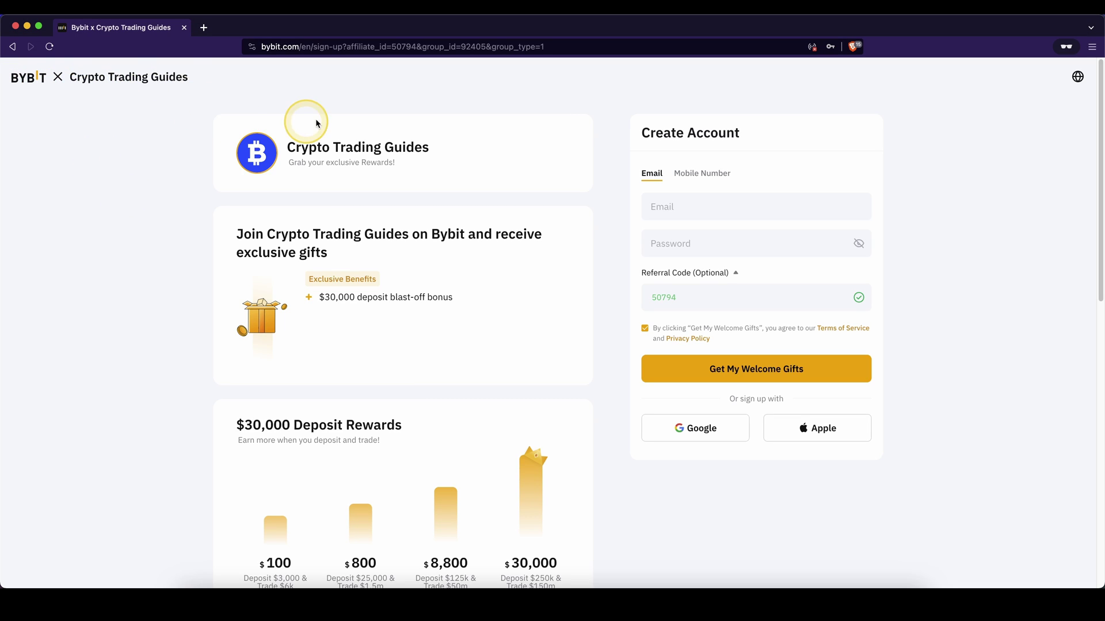
{"action": "mouse_move", "coordinate": [530, 127]}
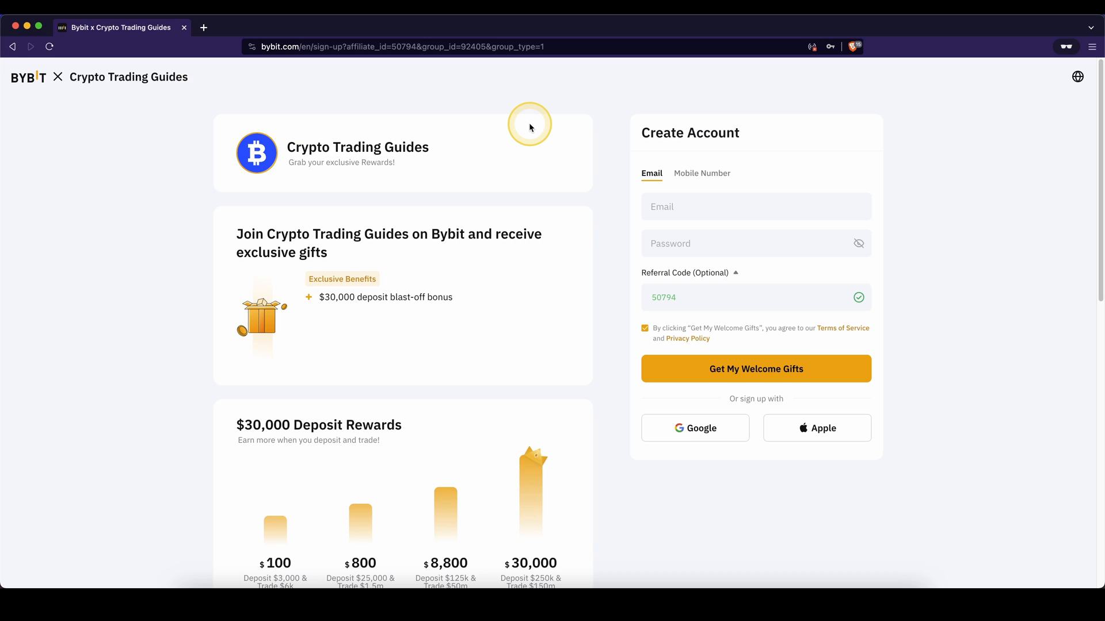